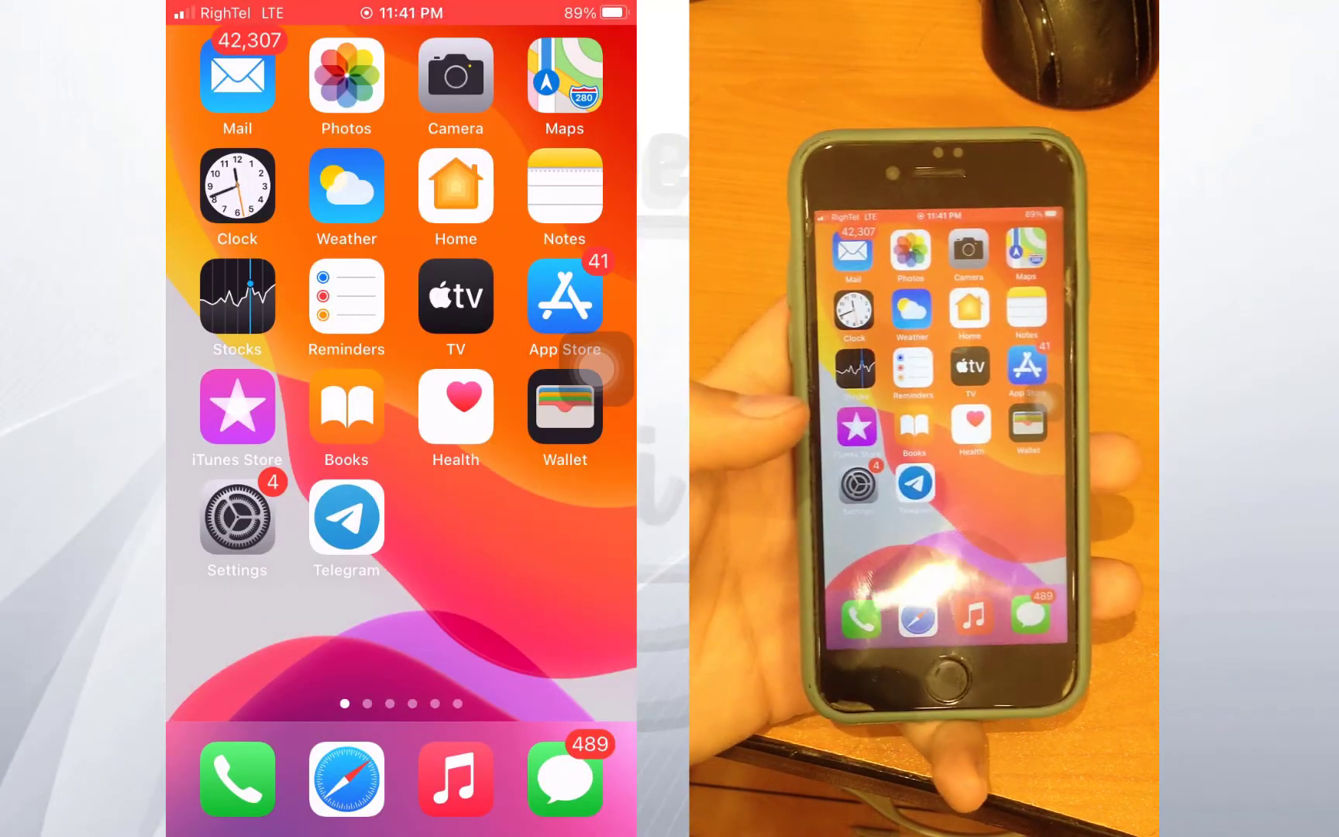
{"action": "scroll", "scroll_direction": "left", "scroll_amount": 3}
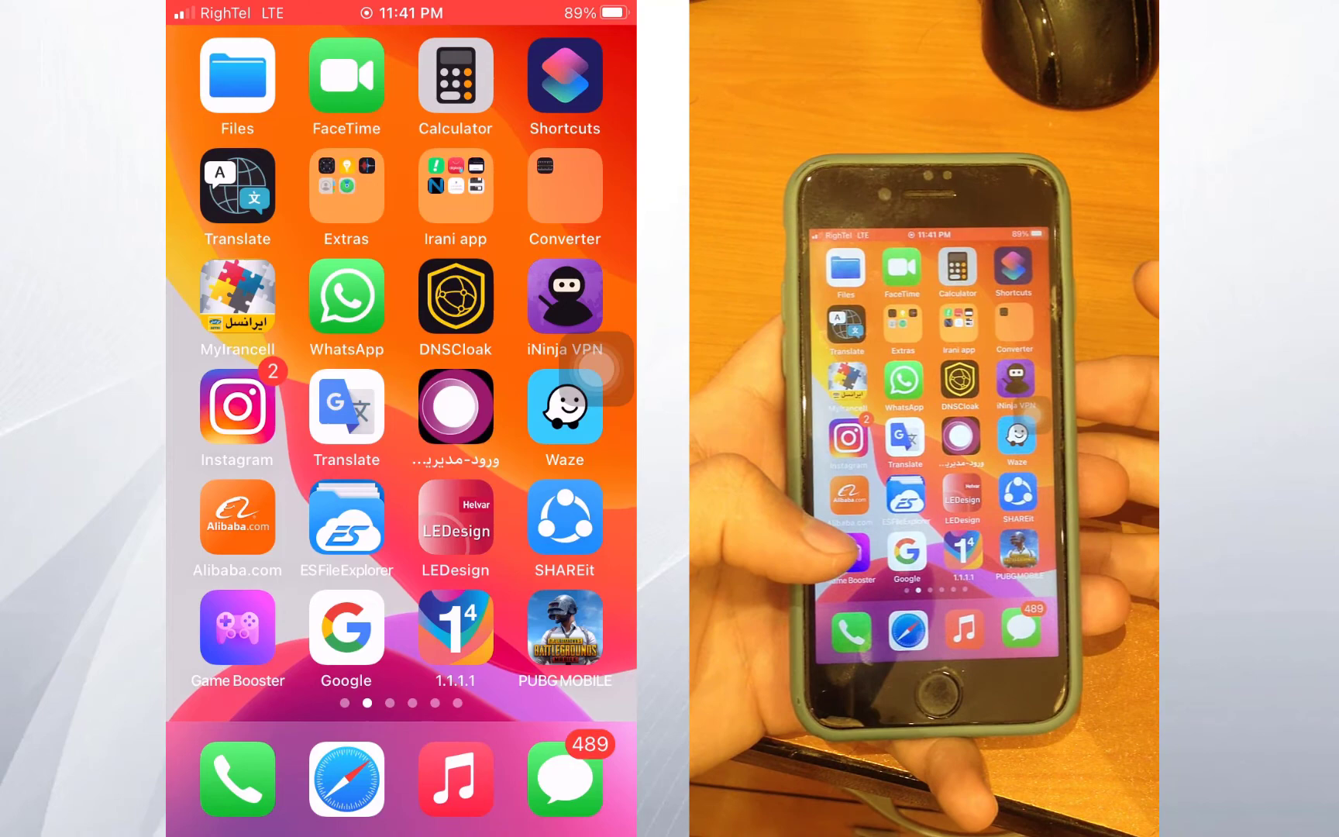
{"action": "left_click", "coordinate": [345, 299]}
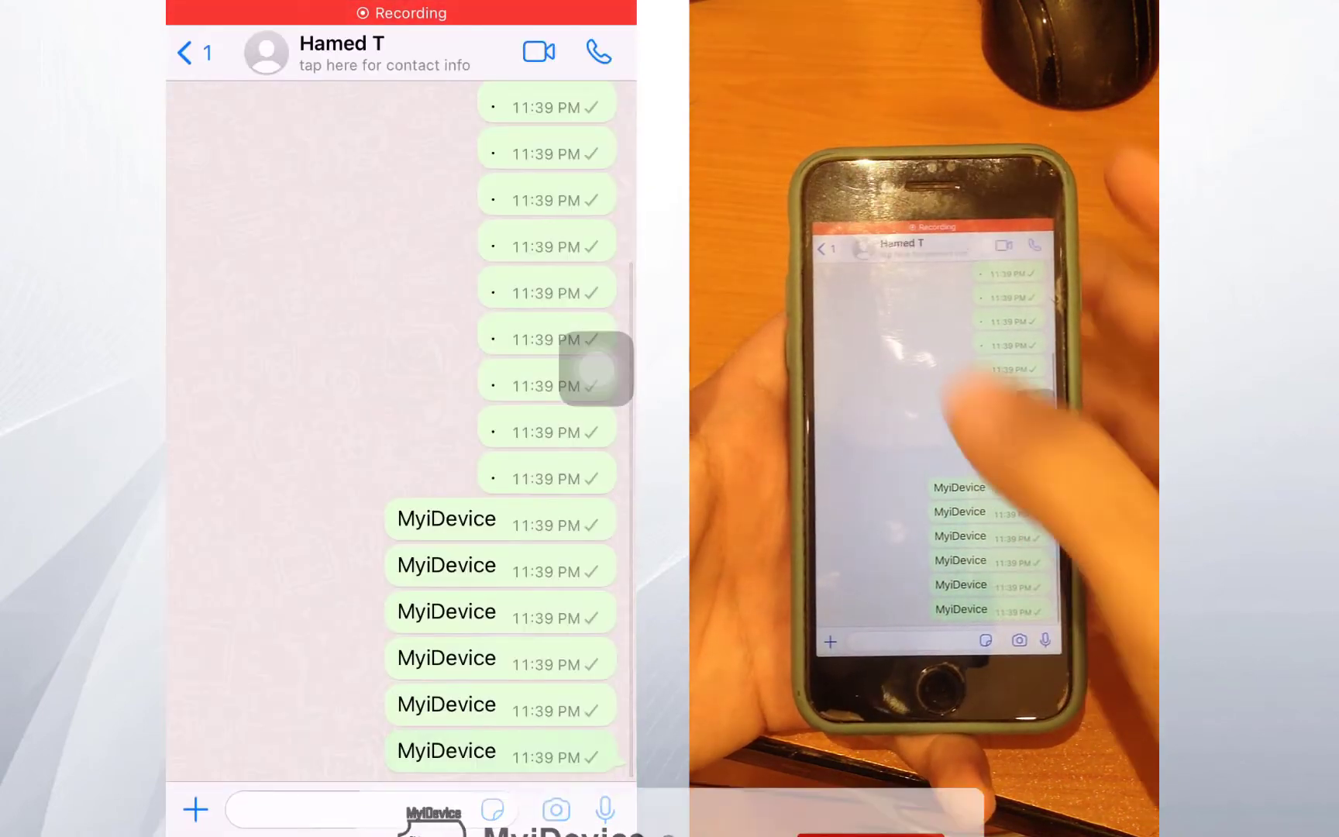
{"action": "left_click", "coordinate": [192, 52]}
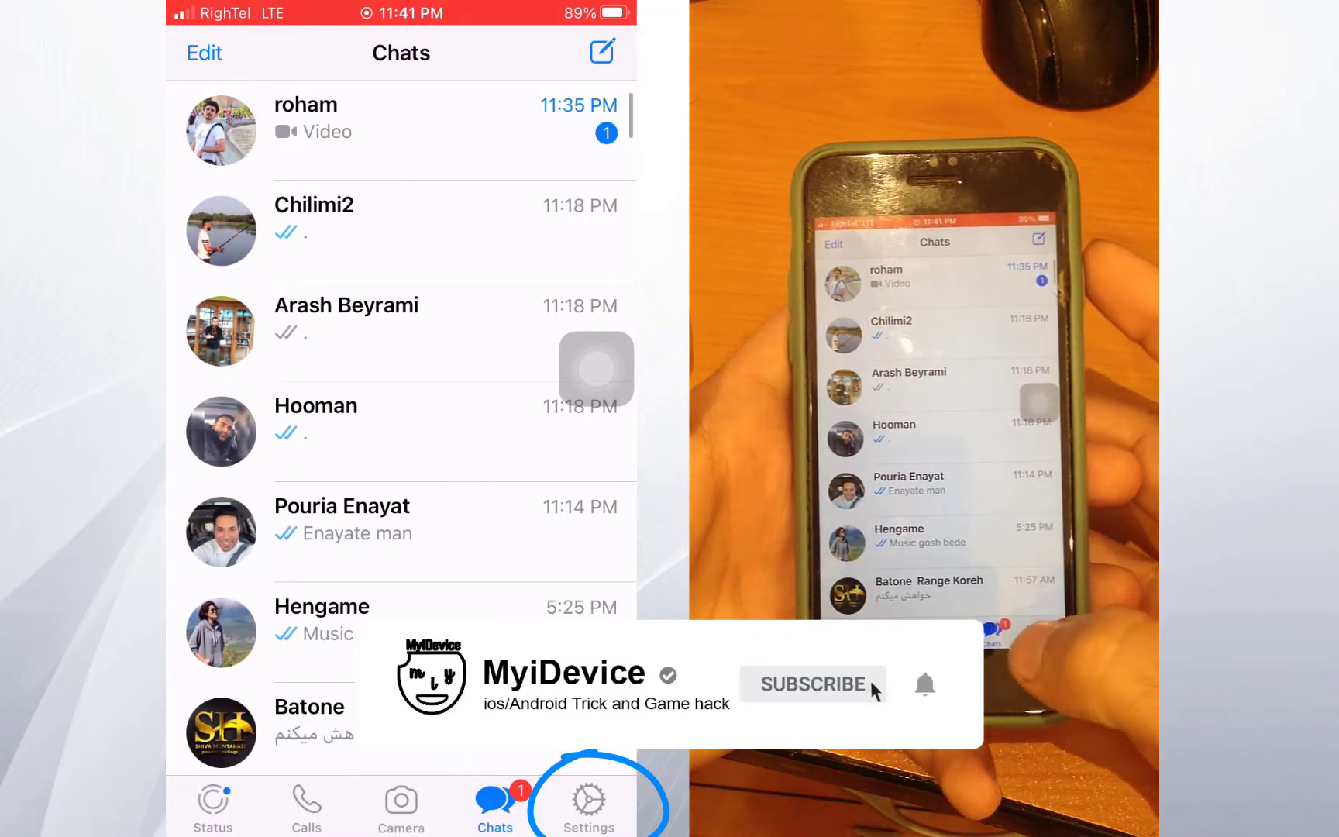
- Set Storage and Data > Media Upload Quality to Best quality, then go back to Settings
{"action": "left_click", "coordinate": [587, 803]}
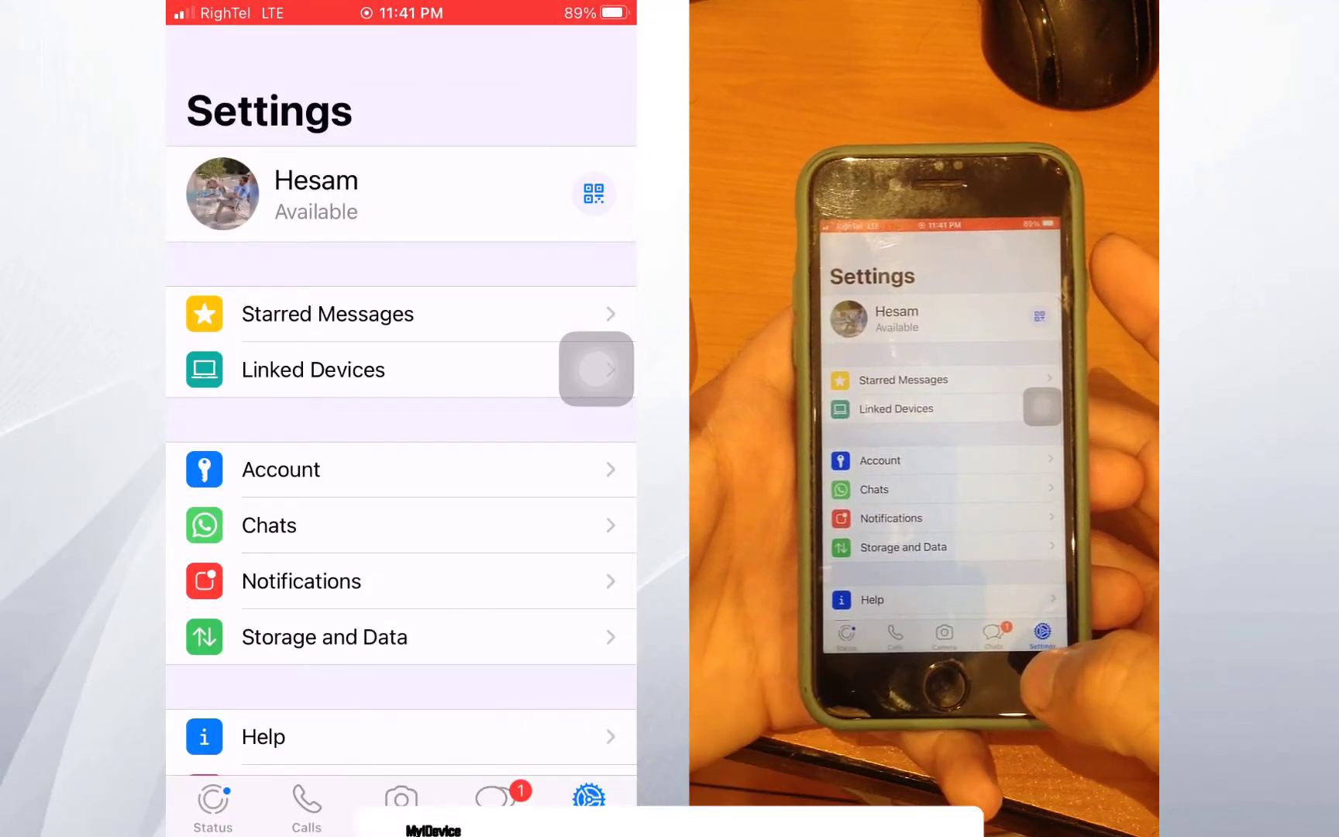
{"action": "scroll", "scroll_direction": "up", "scroll_amount": 3}
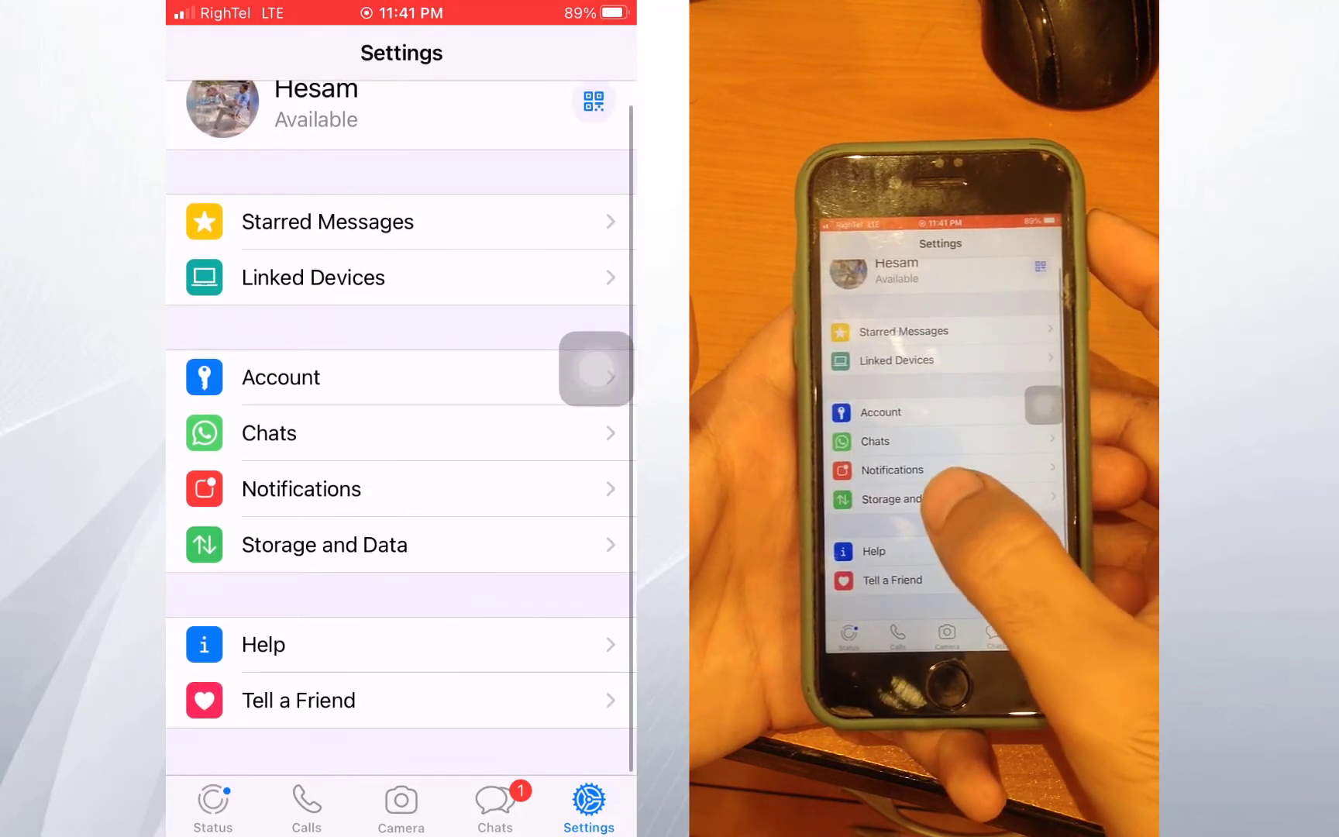
{"action": "left_click", "coordinate": [324, 545]}
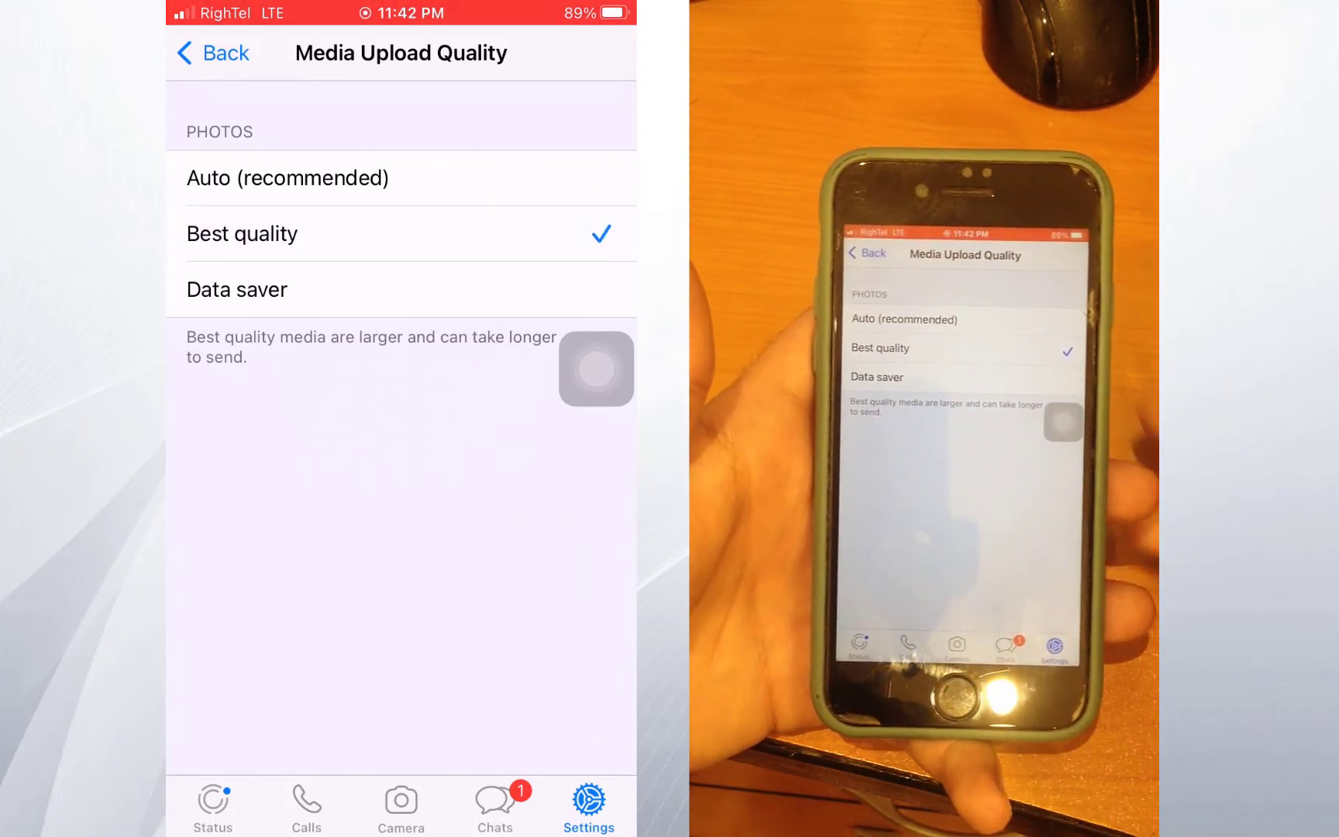
{"action": "left_click", "coordinate": [212, 53]}
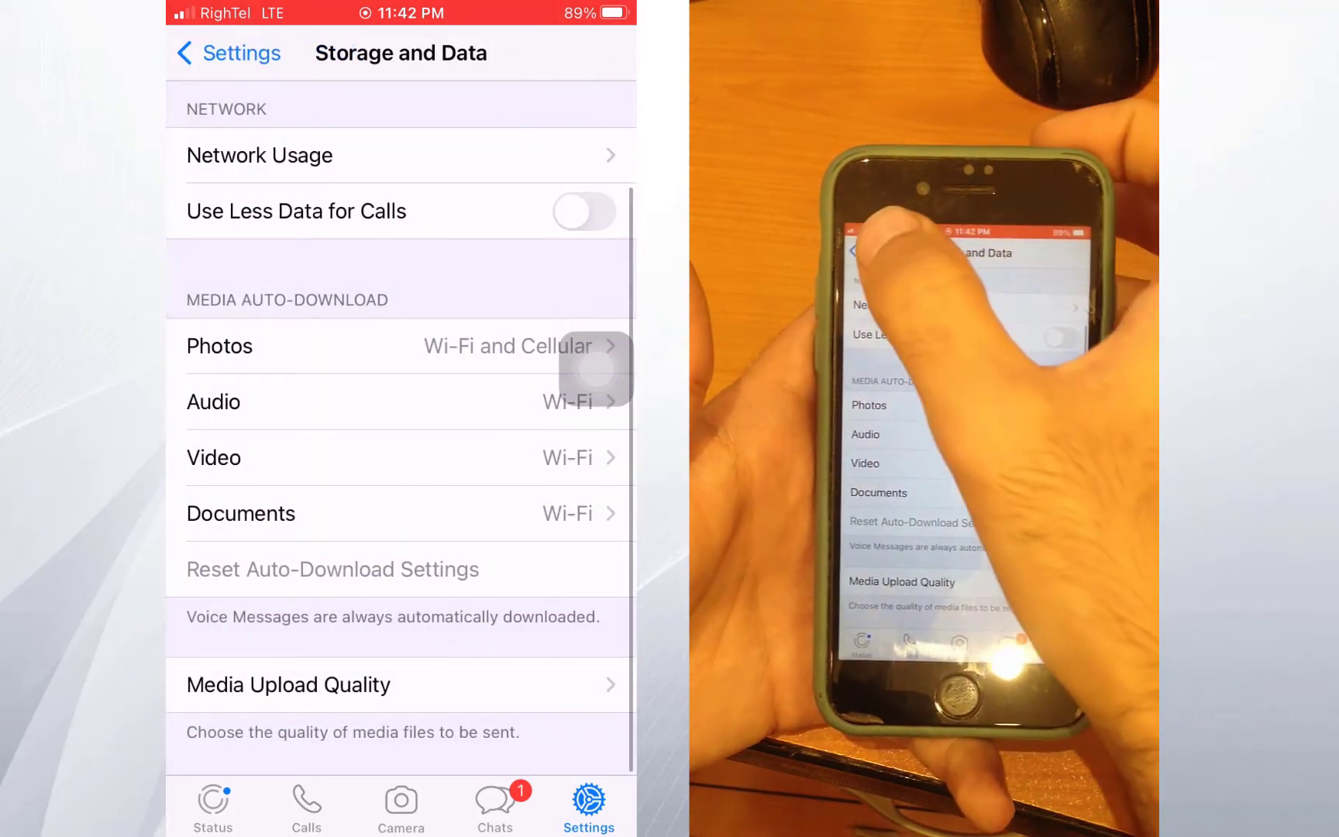
{"action": "left_click", "coordinate": [226, 53]}
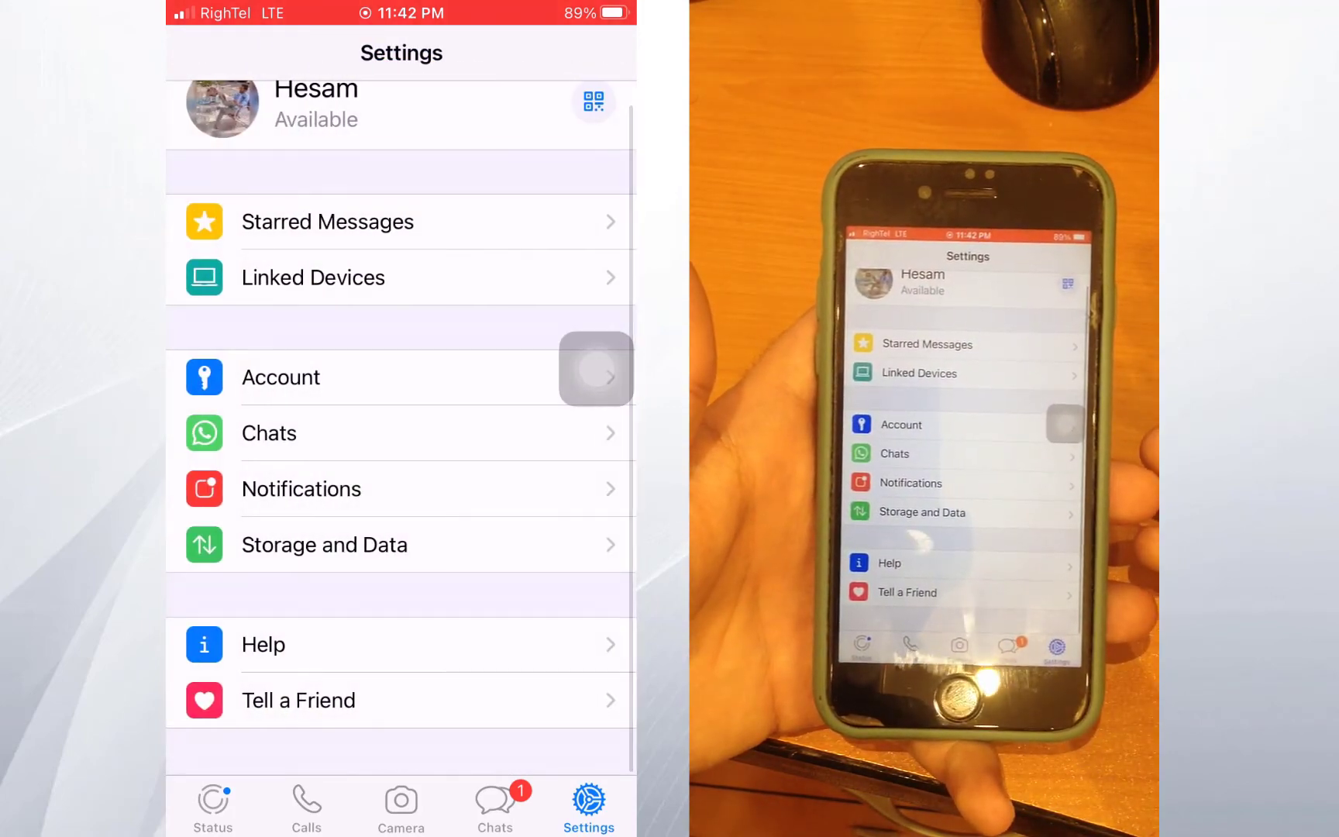